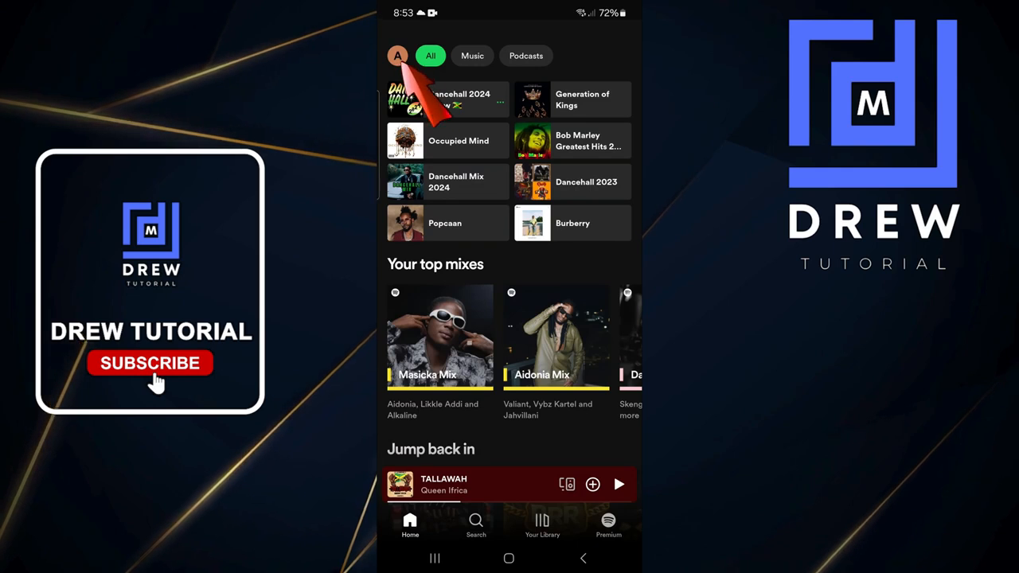
Open the Spotify account menu from the profile avatar on the Home screen.
left_click(397, 55)
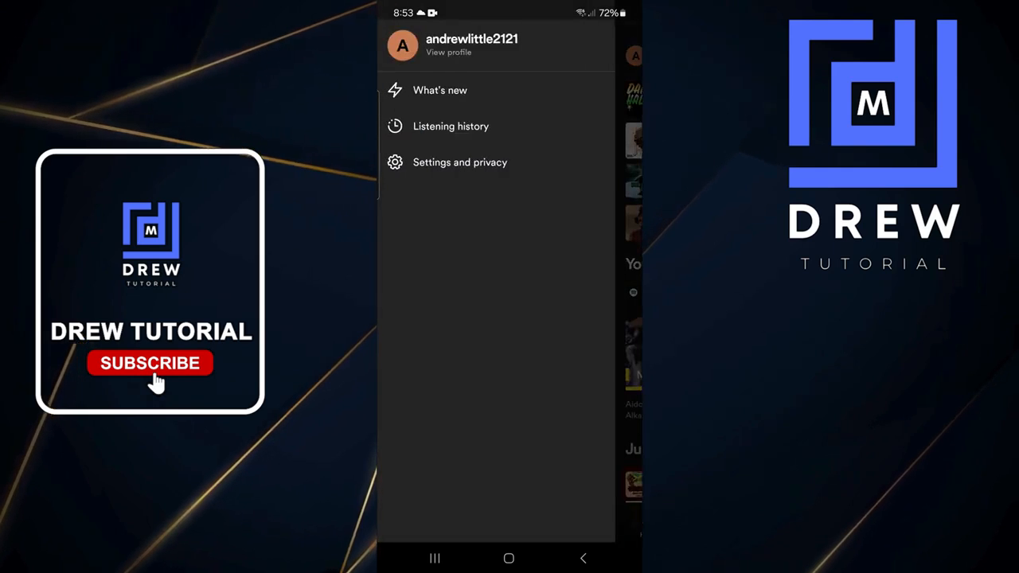
Switch on Allow Explicit Content under Content Preferences in Settings and privacy.
left_click(460, 162)
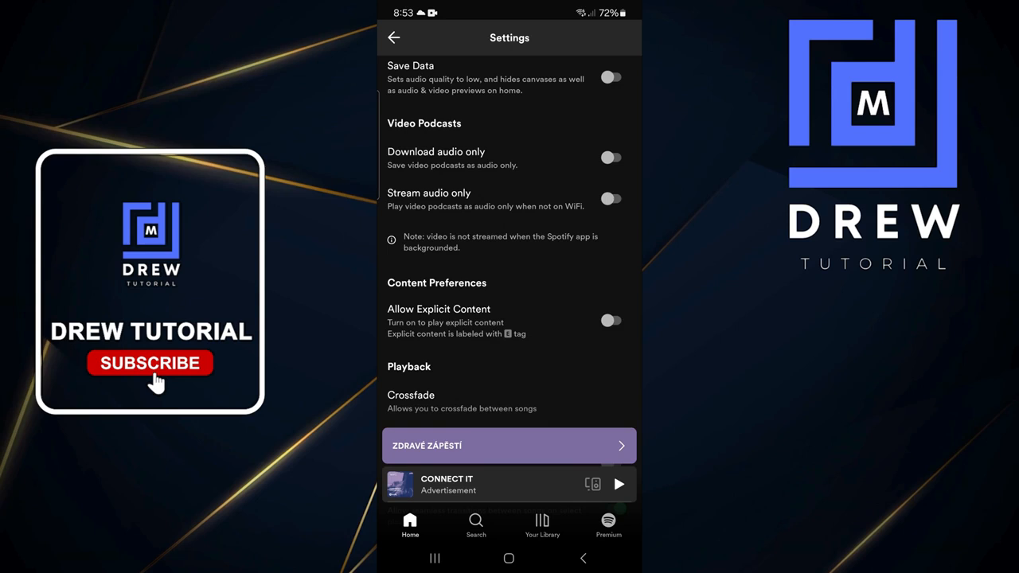
left_click(611, 320)
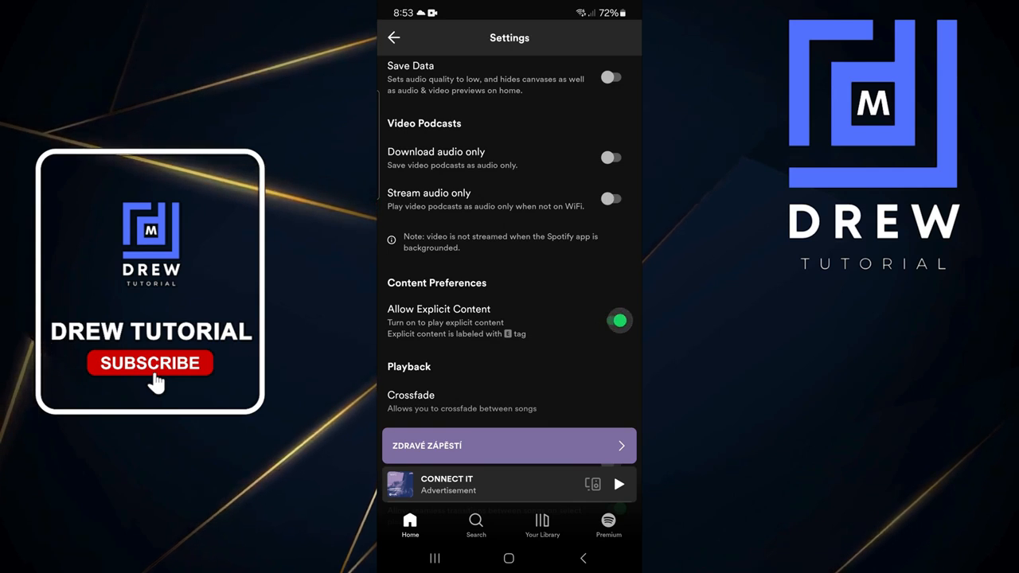
scroll("up", 3)
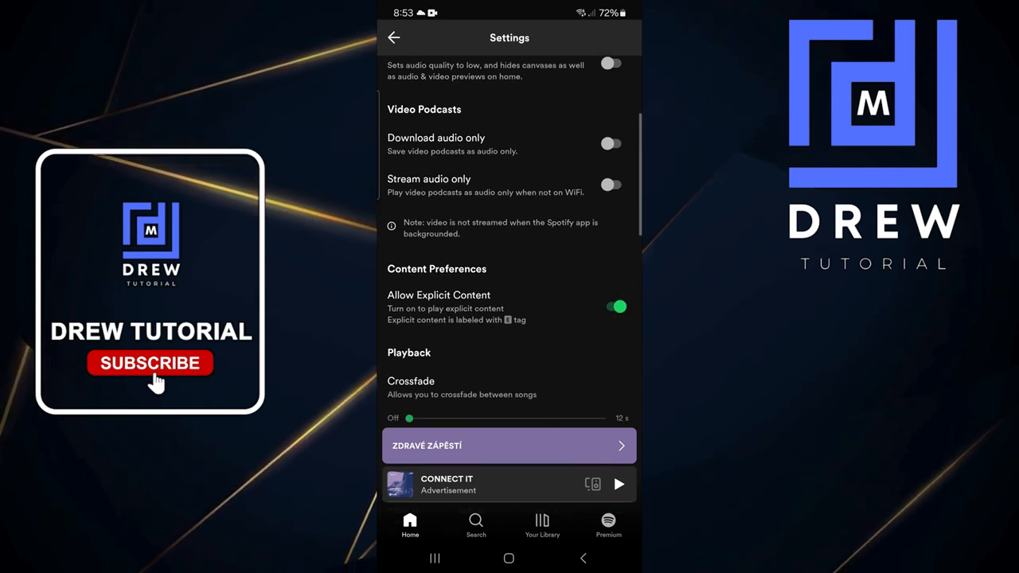